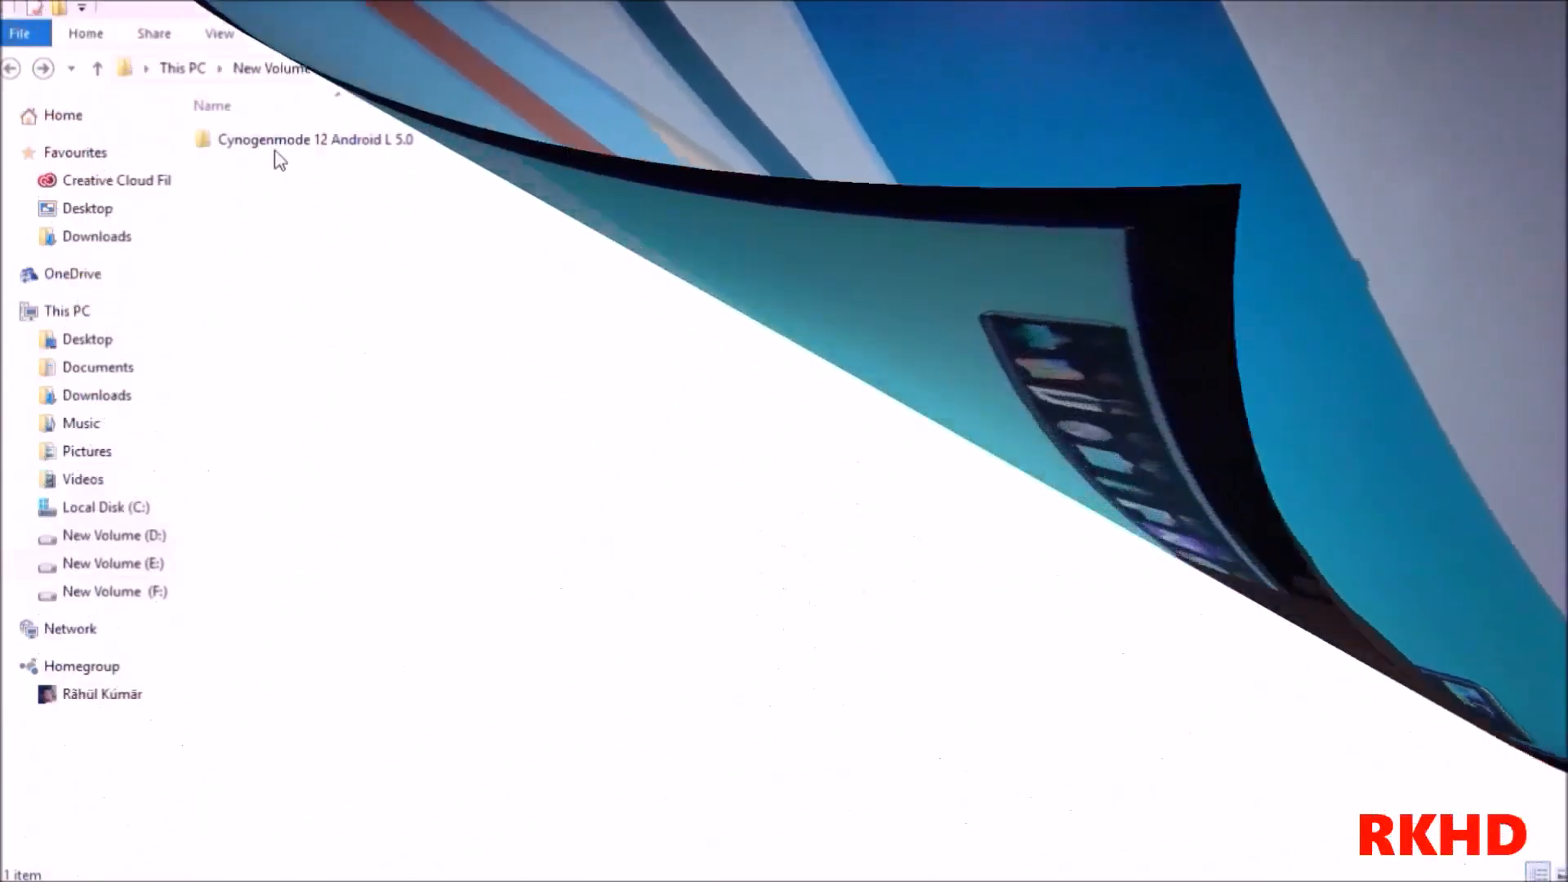
Open the Cynogenmode 12 Android L 5.0 folder and select the cm-12 ROM and GApps zips.
double_click(313, 138)
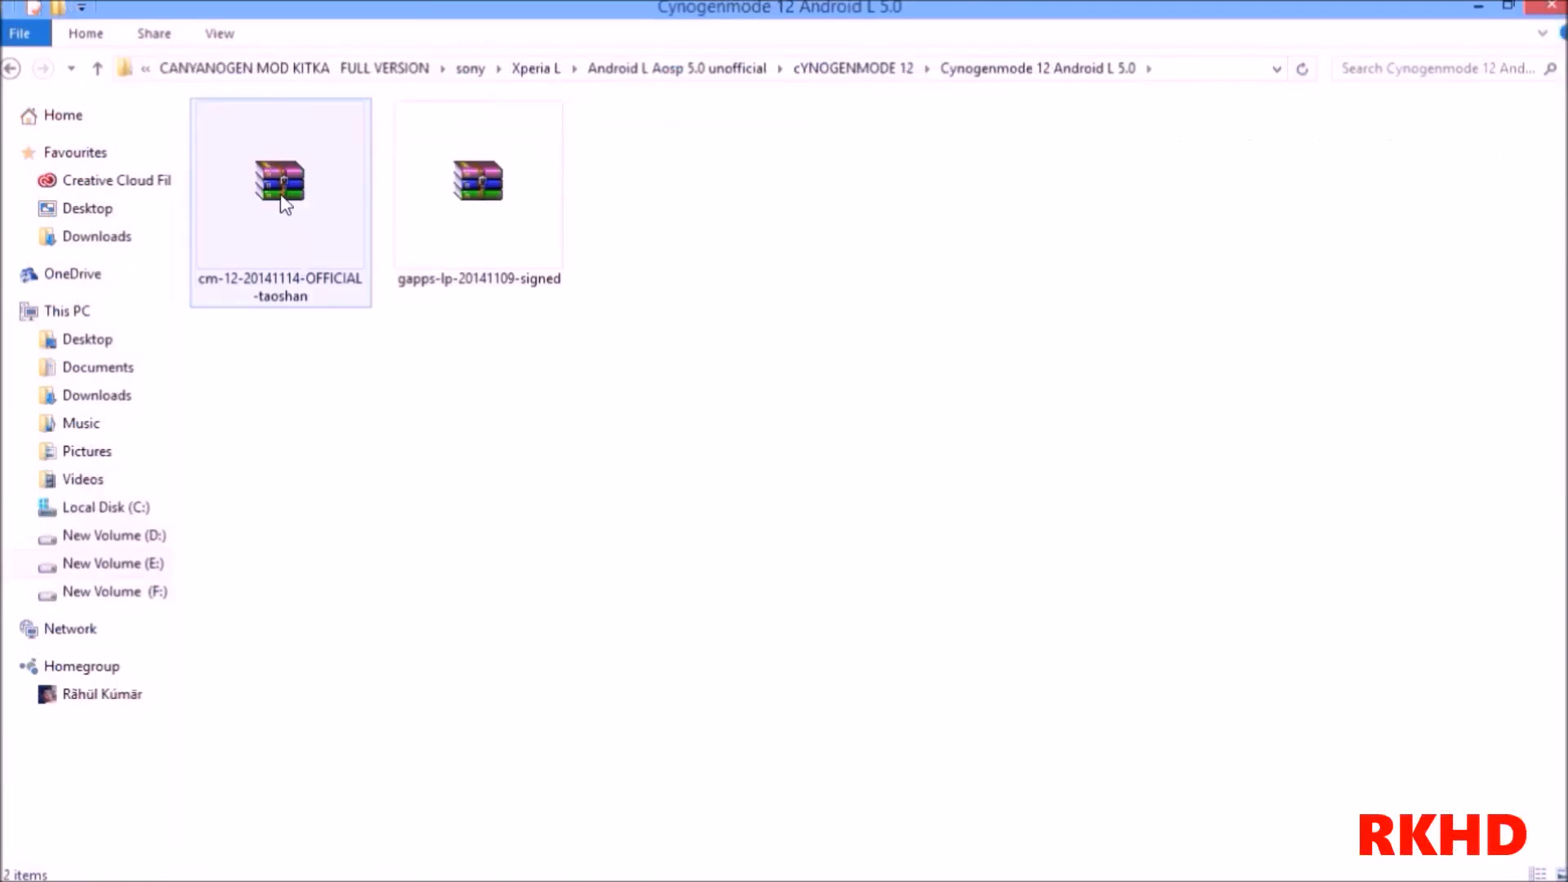
left_click(279, 185)
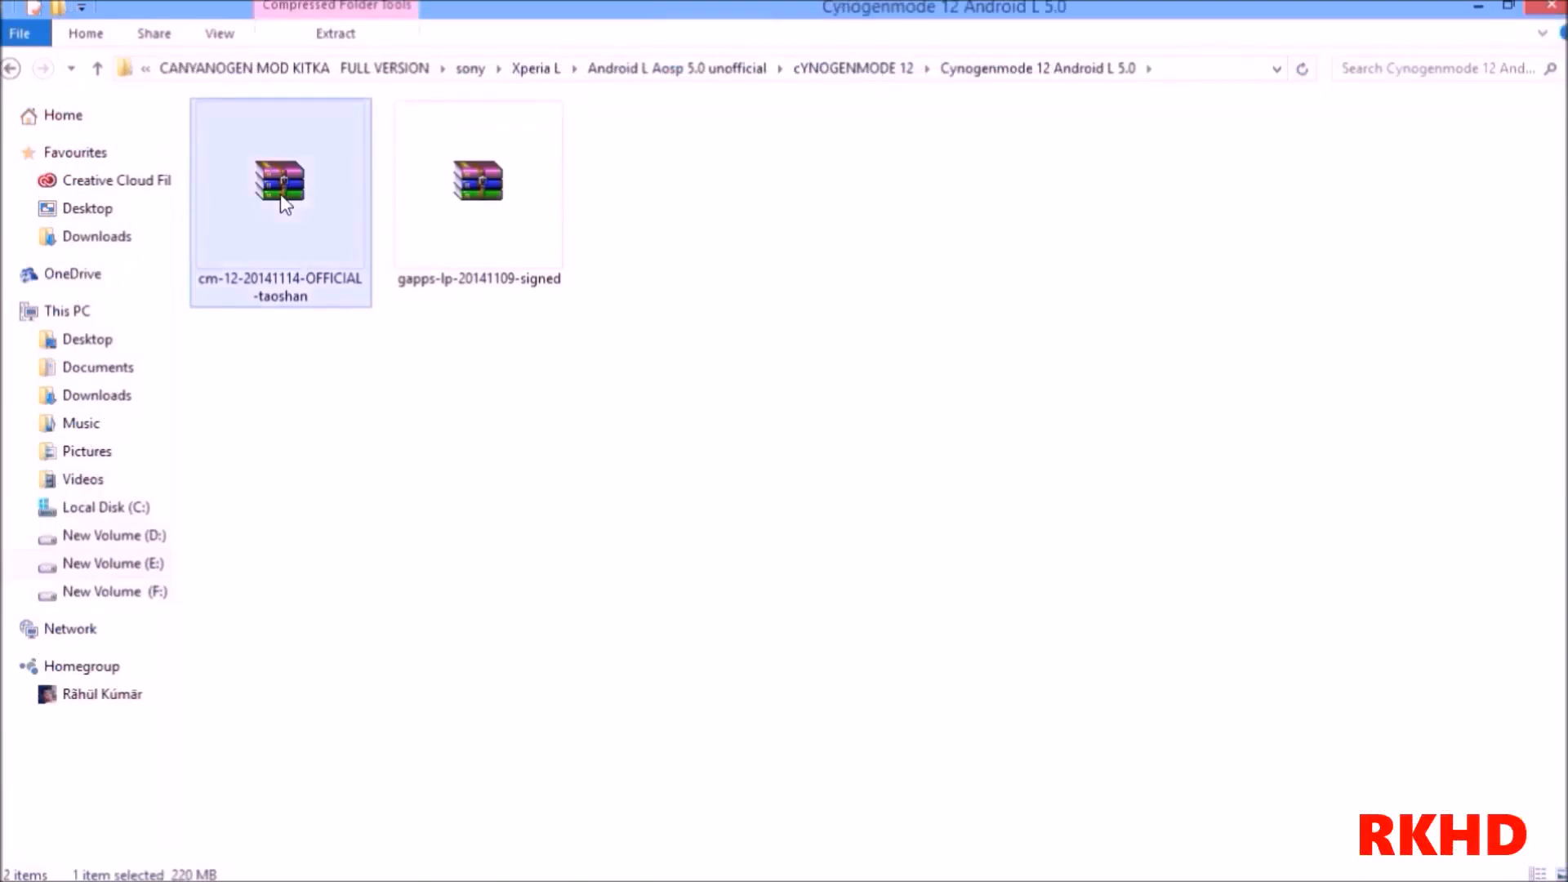
left_click(478, 182)
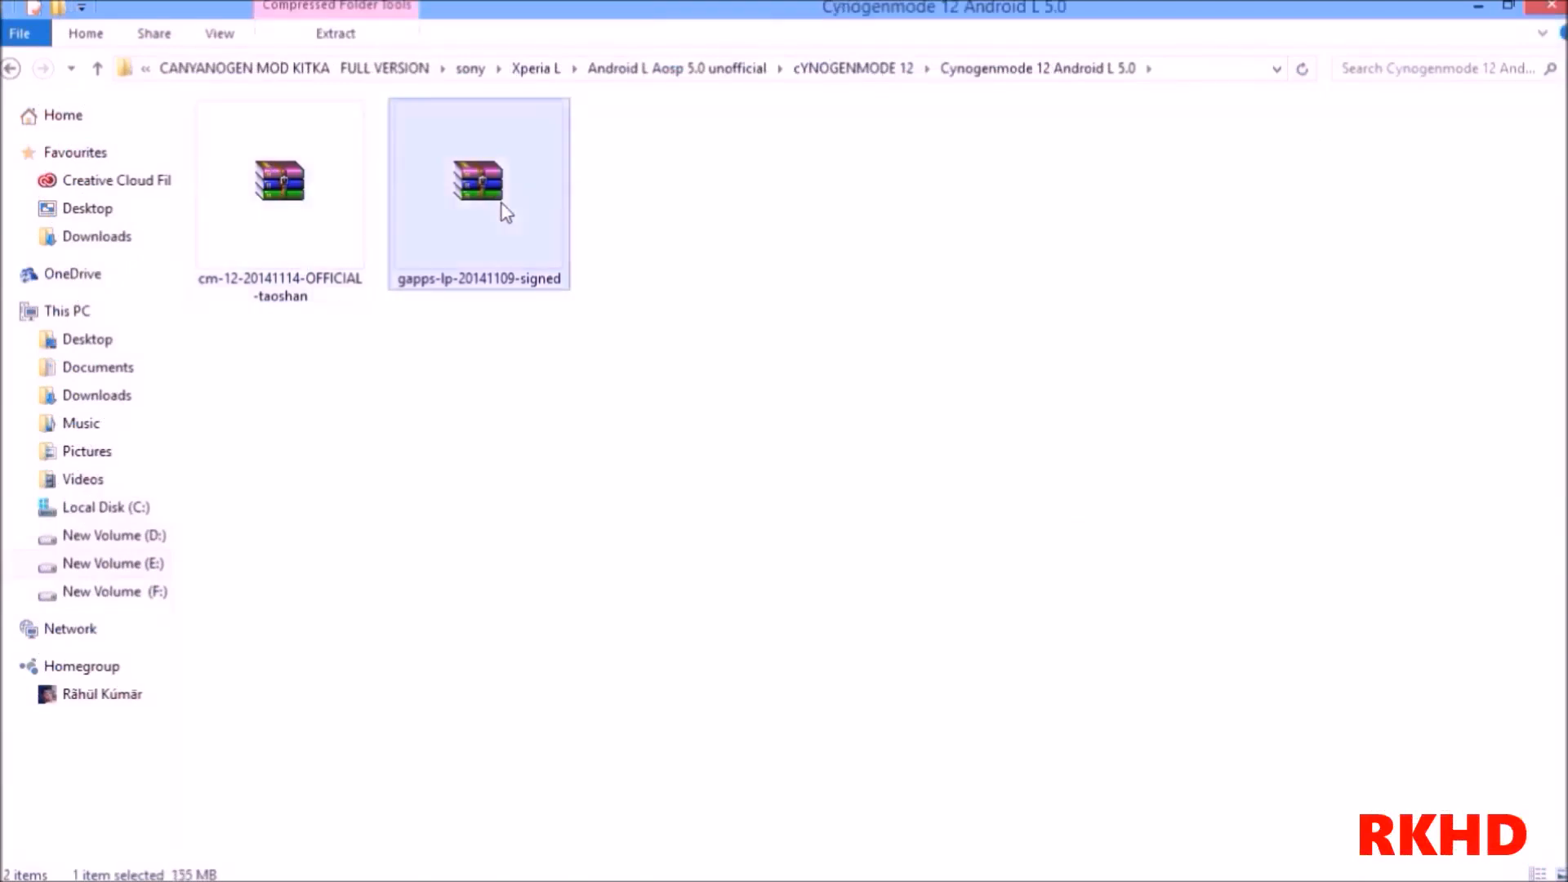
right_click(320, 138)
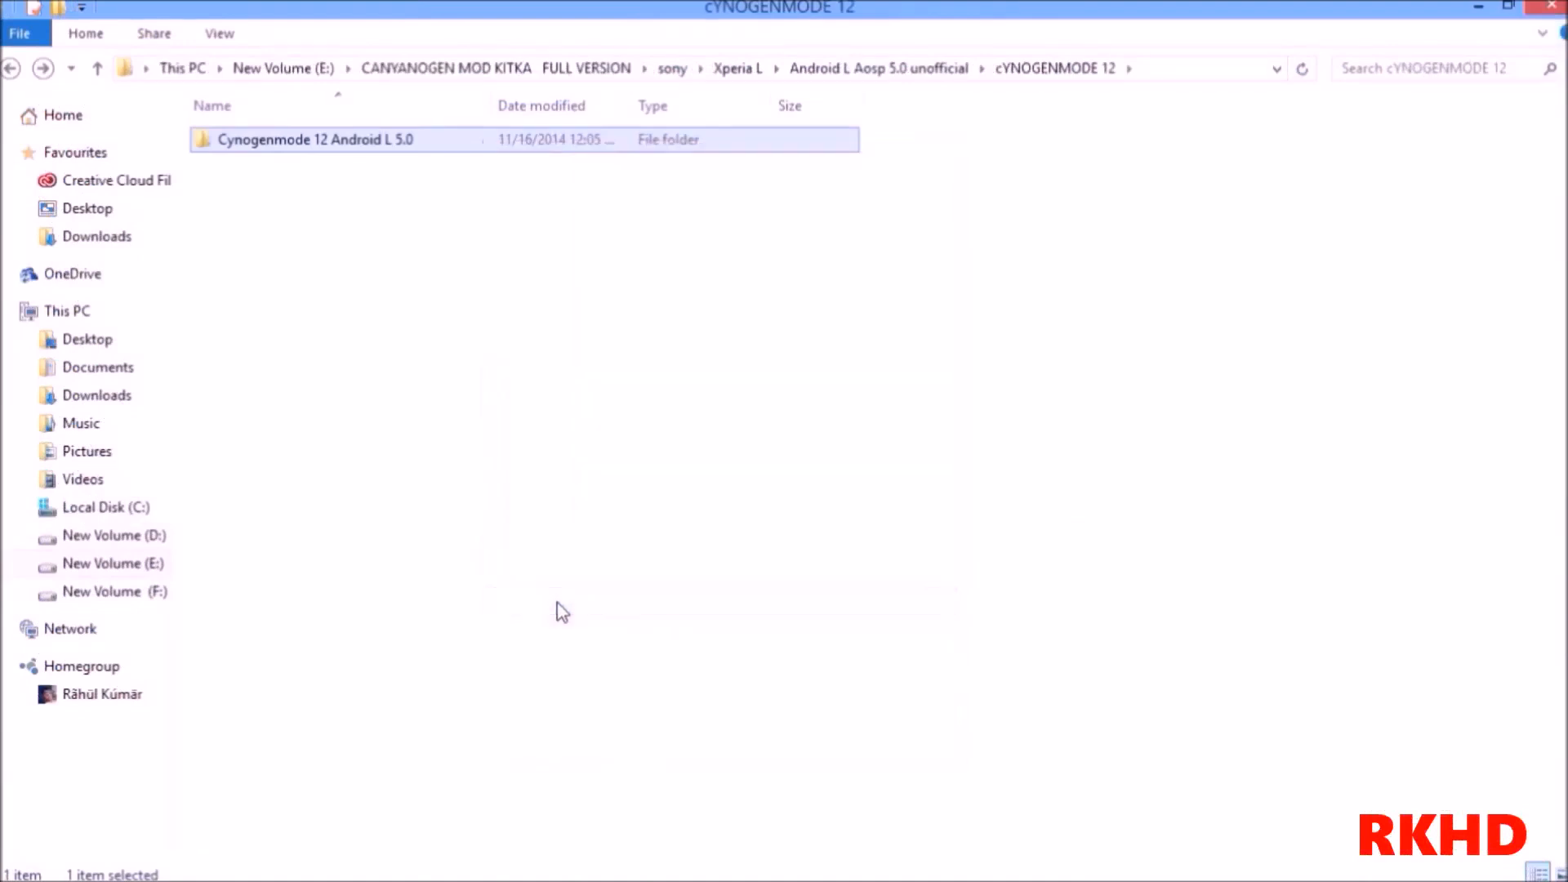
Select the Cynogenmode 12 Android L 5.0 folder inside cYNOGENMODE 12.
left_click(561, 610)
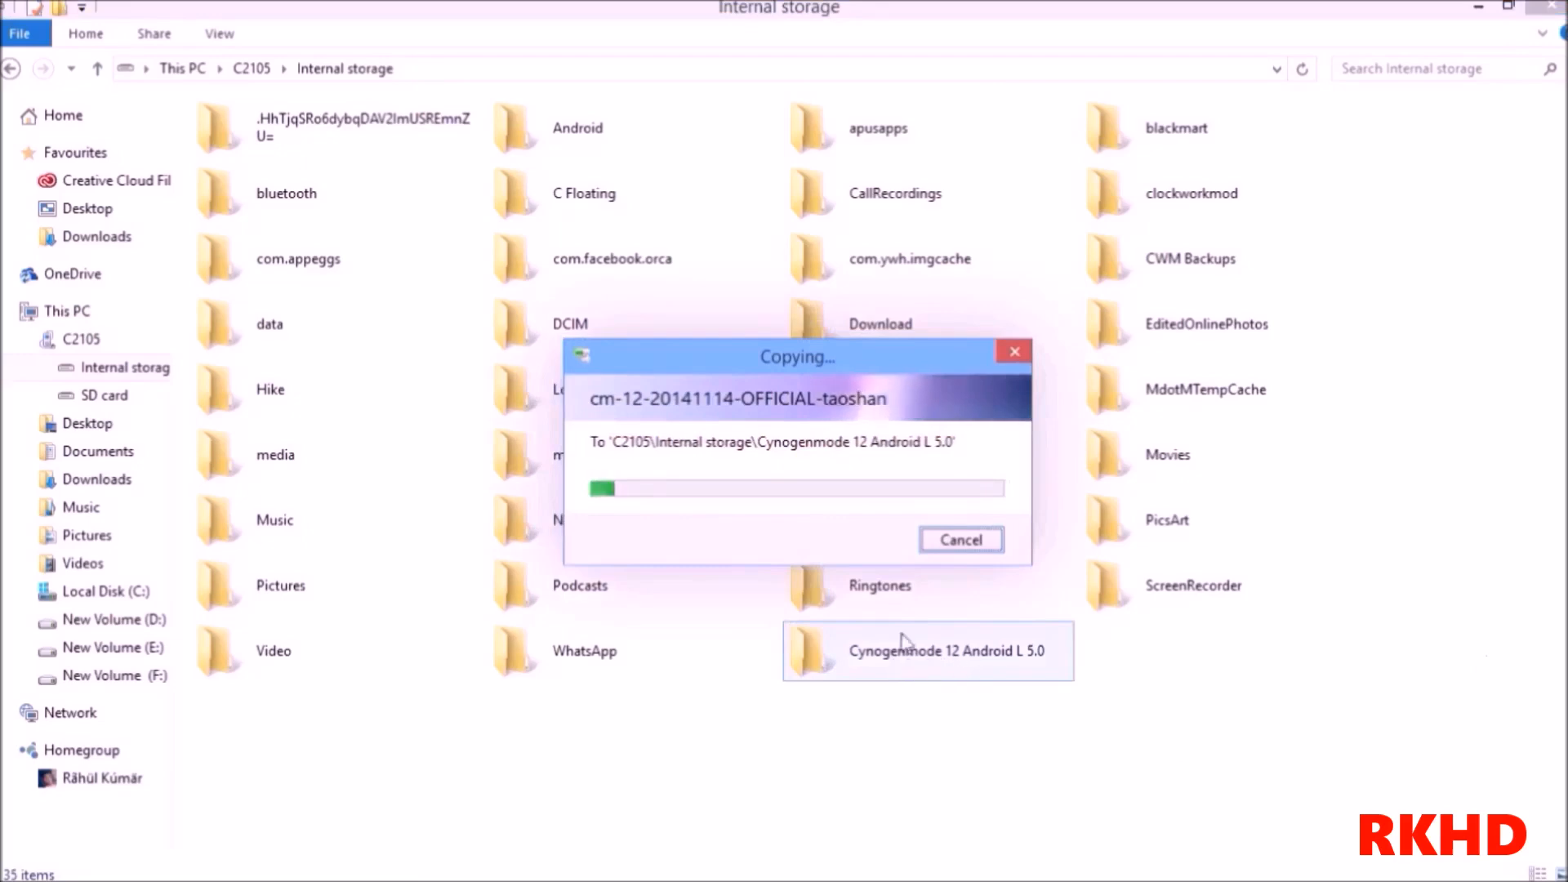
mouse_move(951, 686)
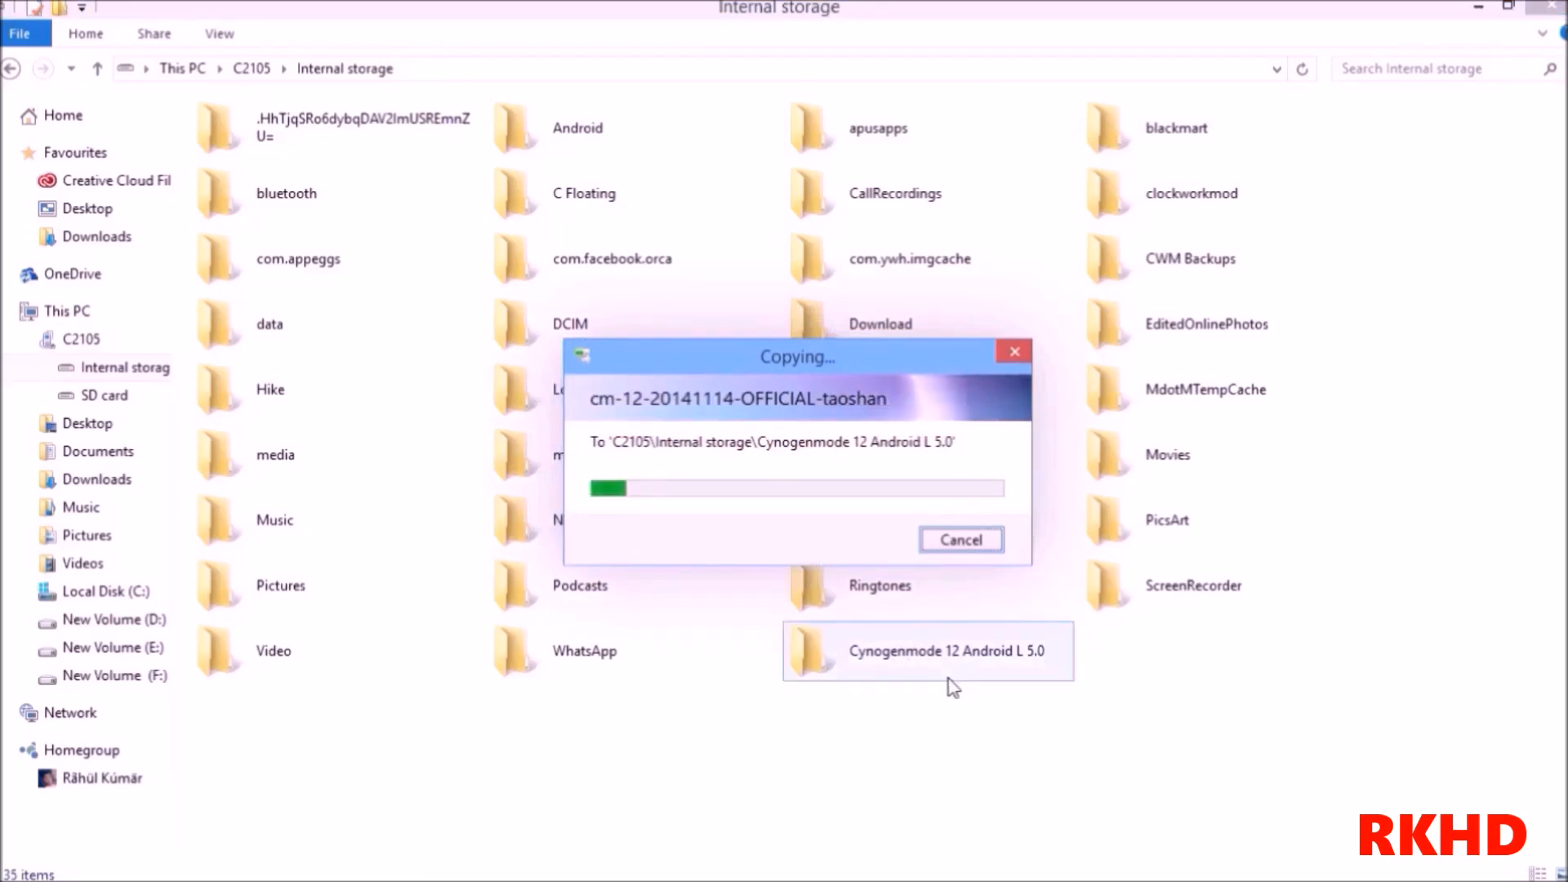